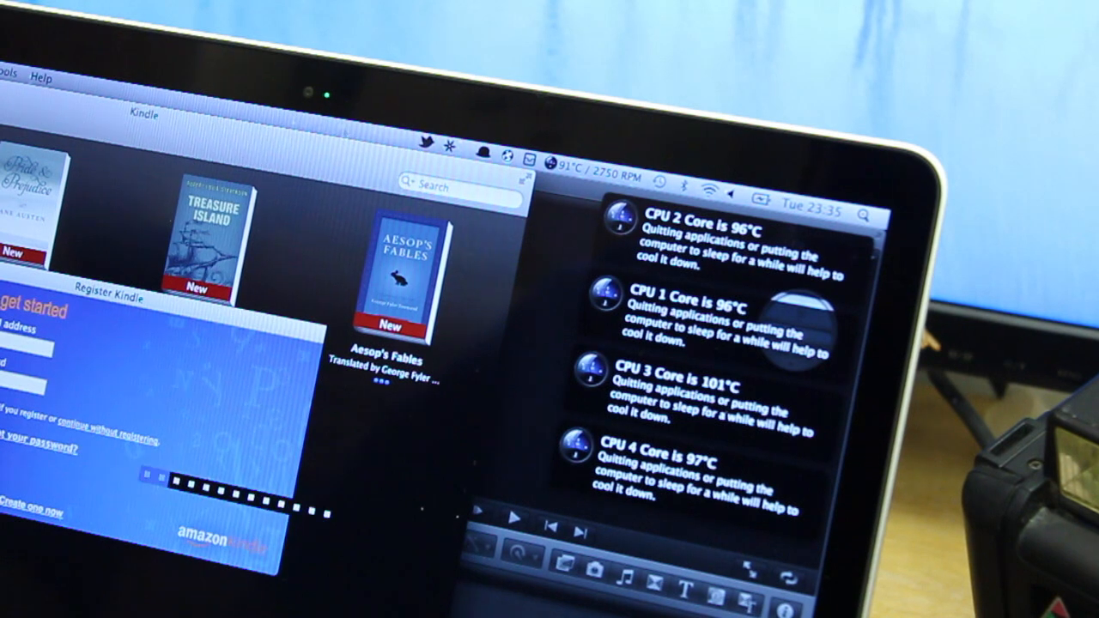
Show the Temperature/RPM window from the Temperature Gauge menu bar item
left_click(450, 158)
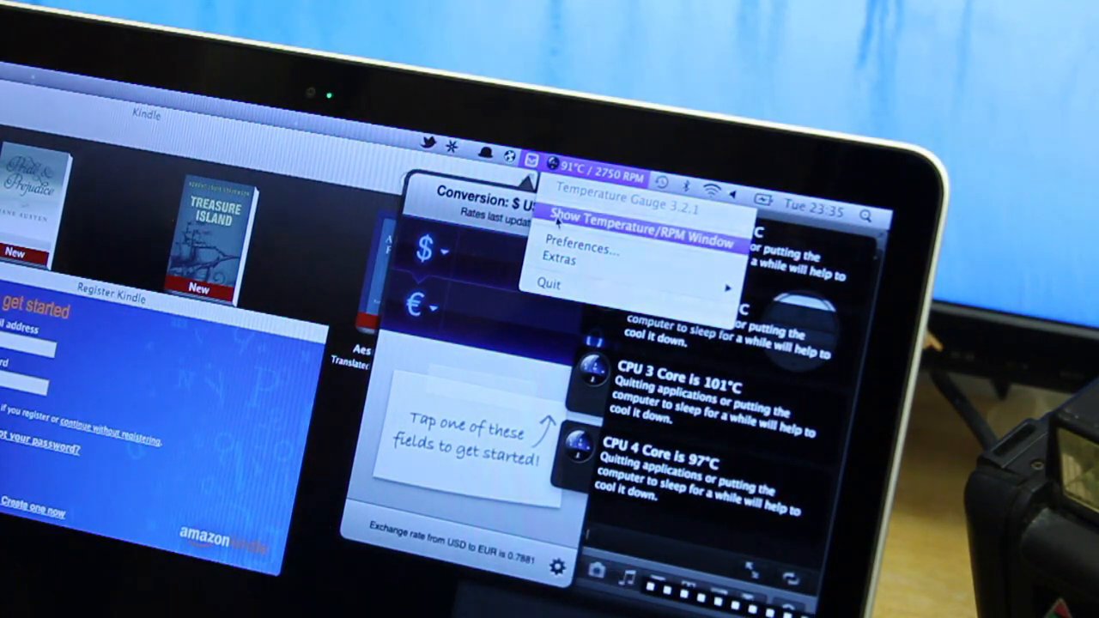
left_click(638, 215)
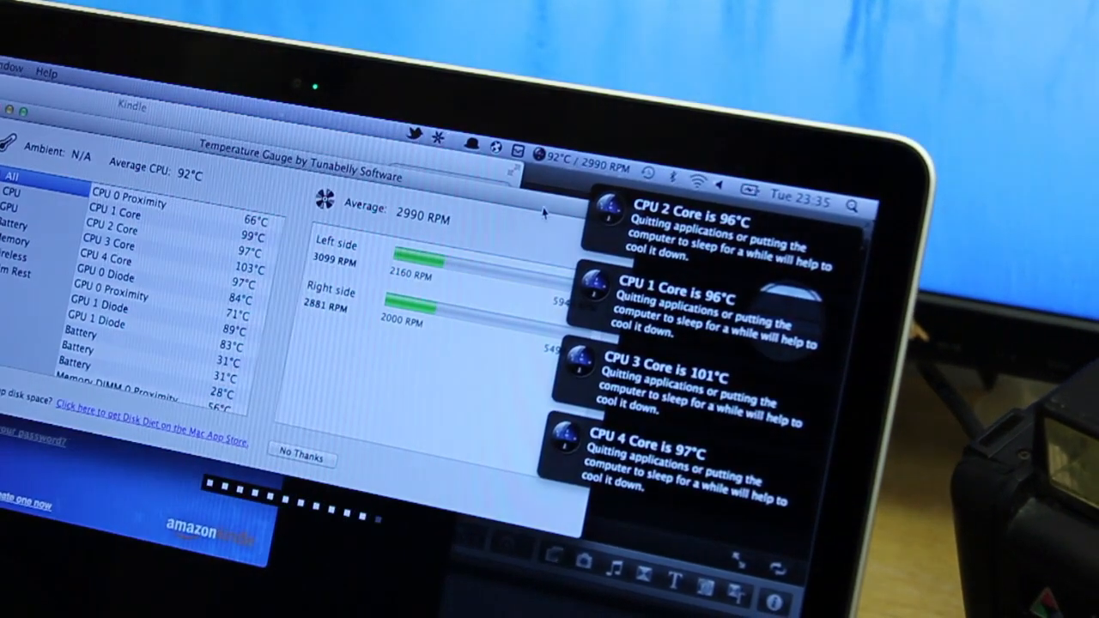